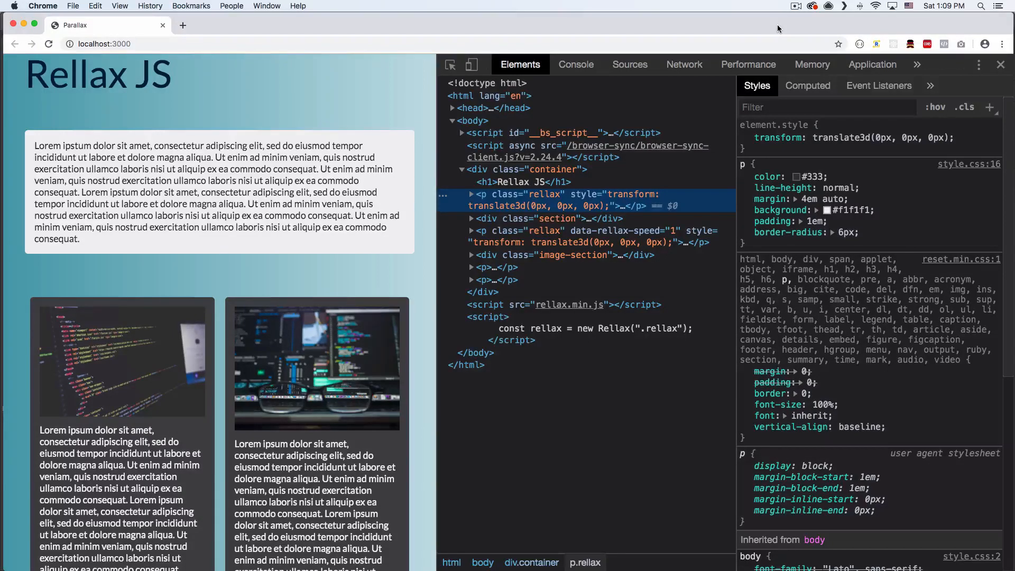
Step: Select the Rellax JS heading element to style it inline
{"action": "left_click", "coordinate": [774, 138]}
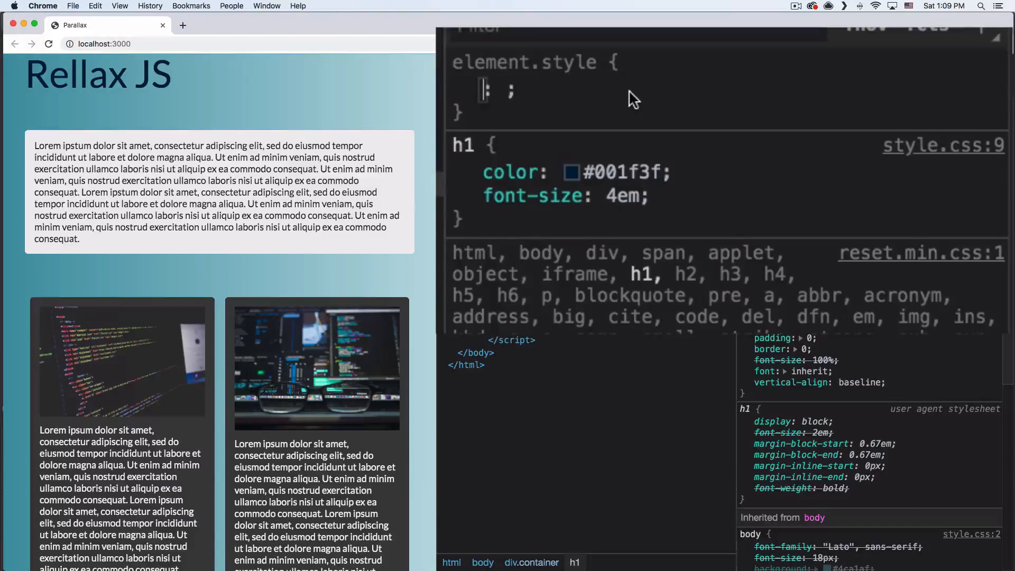
Step: Give the heading inline styles text-align center, font-weight bold and margin 1em
{"action": "type", "text": "text-align: center;"}
{"action": "type", "text": "font-weight: bold;"}
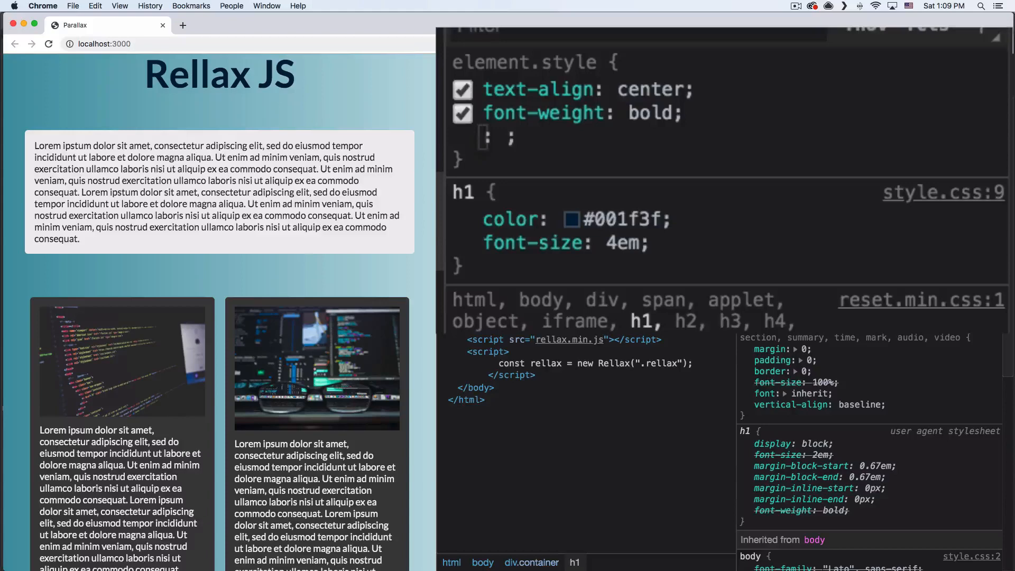
{"action": "type", "text": "margin"}
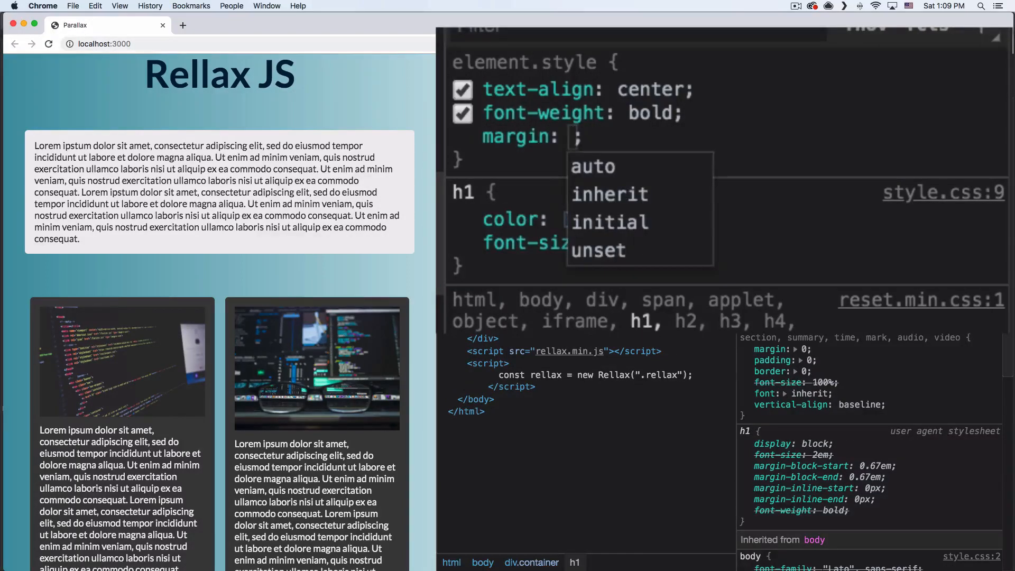
{"action": "type", "text": "1em"}
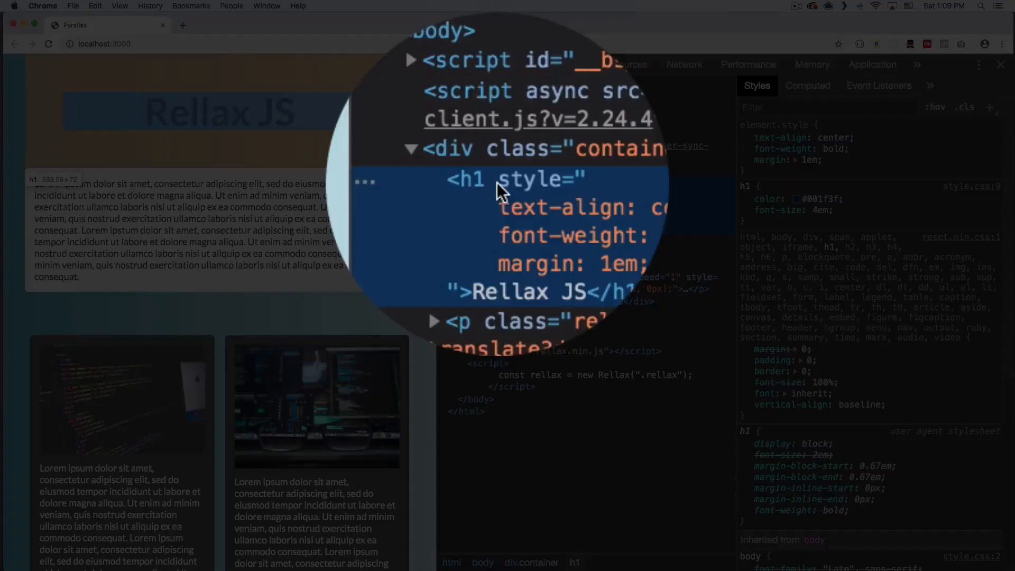
{"action": "right_click", "coordinate": [504, 190]}
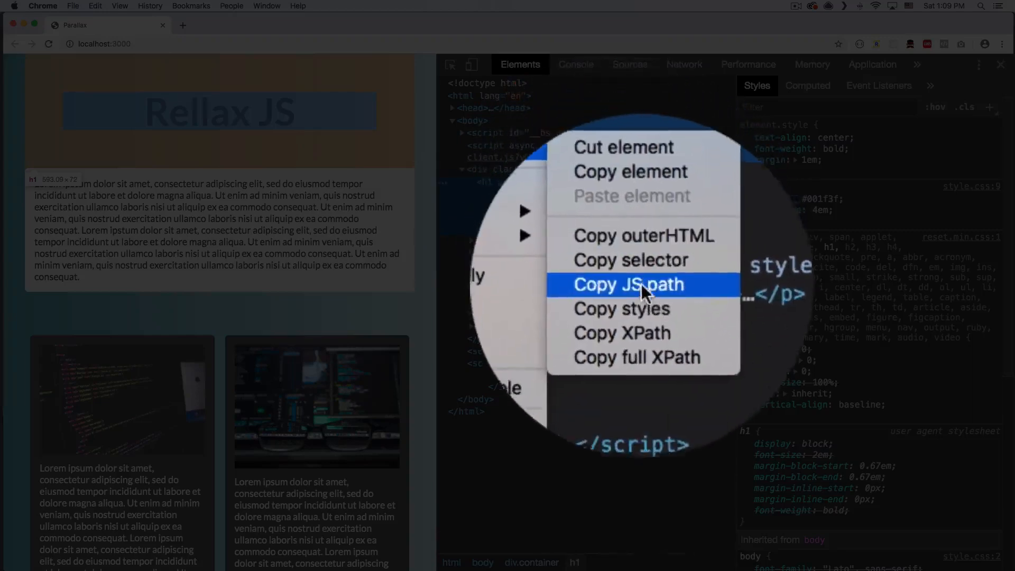
{"action": "mouse_move", "coordinate": [654, 301]}
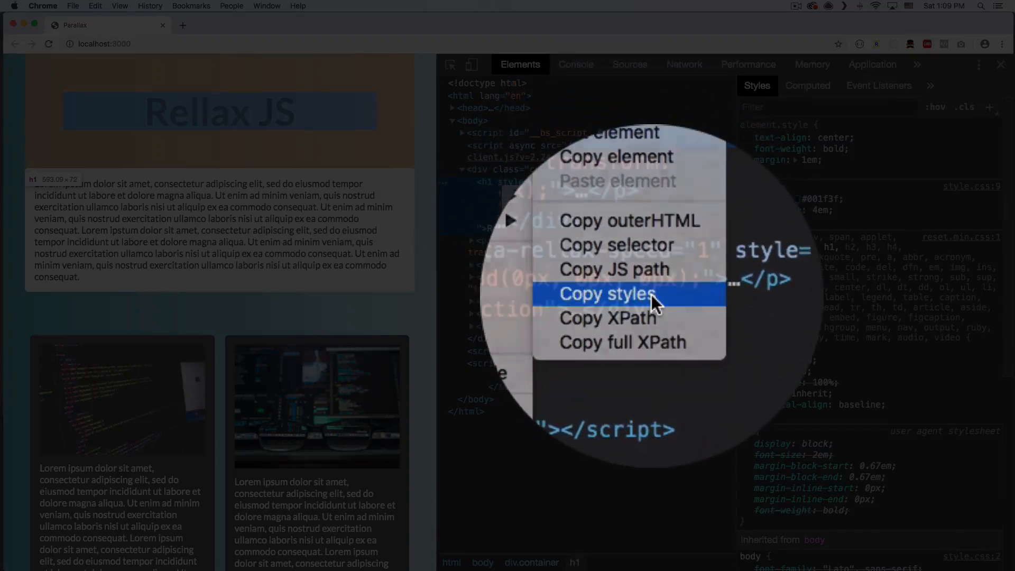
{"action": "left_click", "coordinate": [604, 294]}
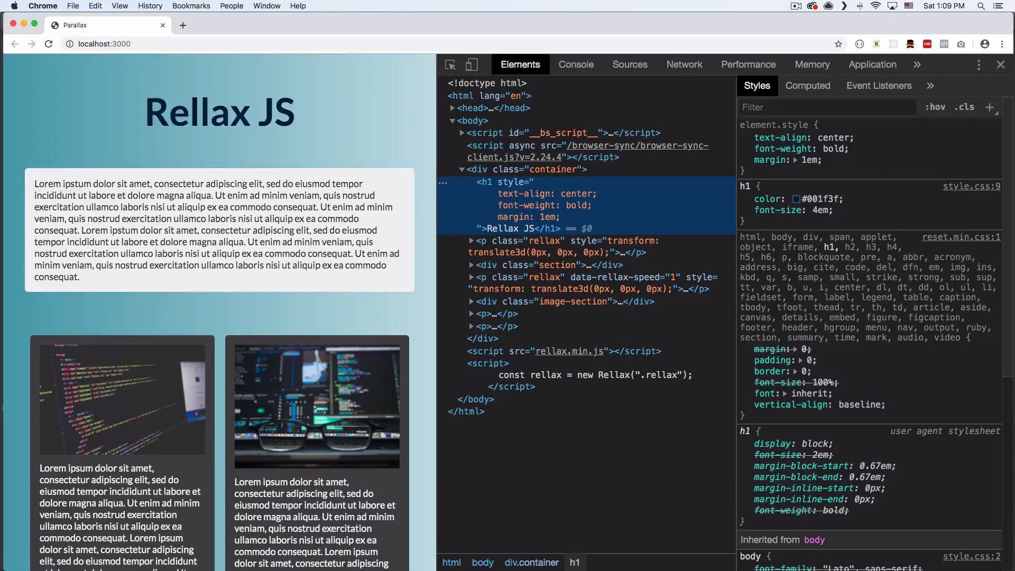